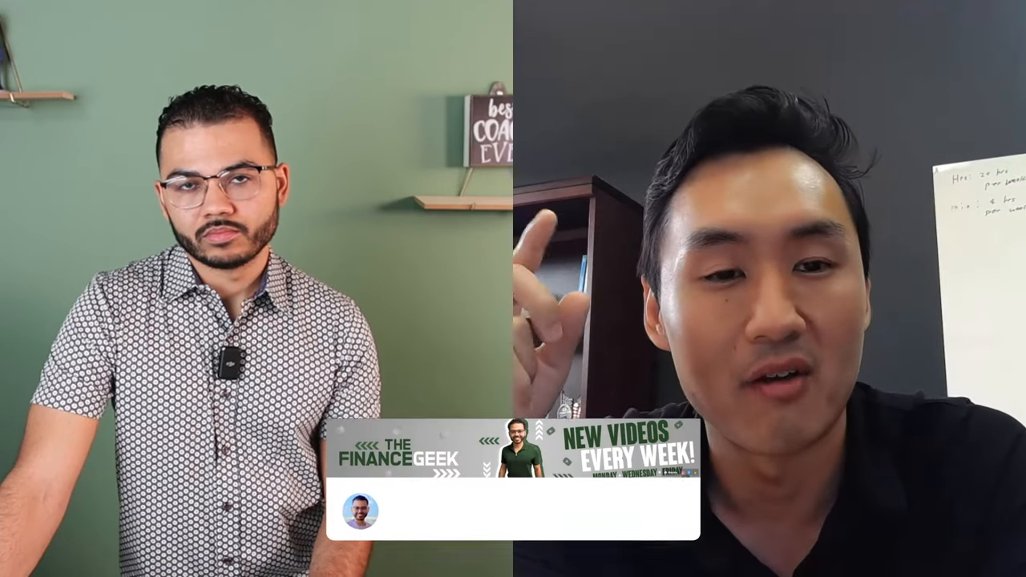
left_click(622, 510)
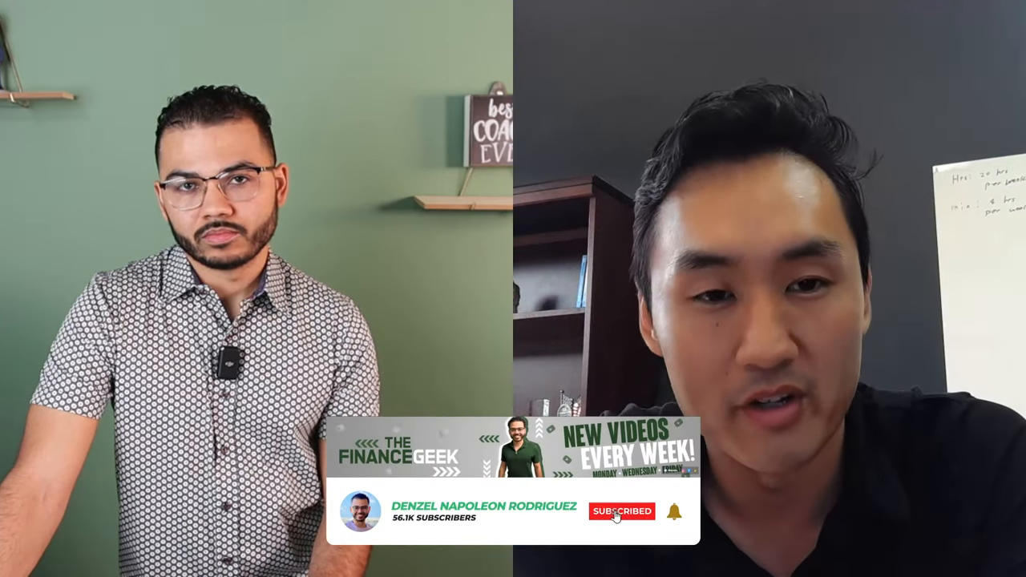